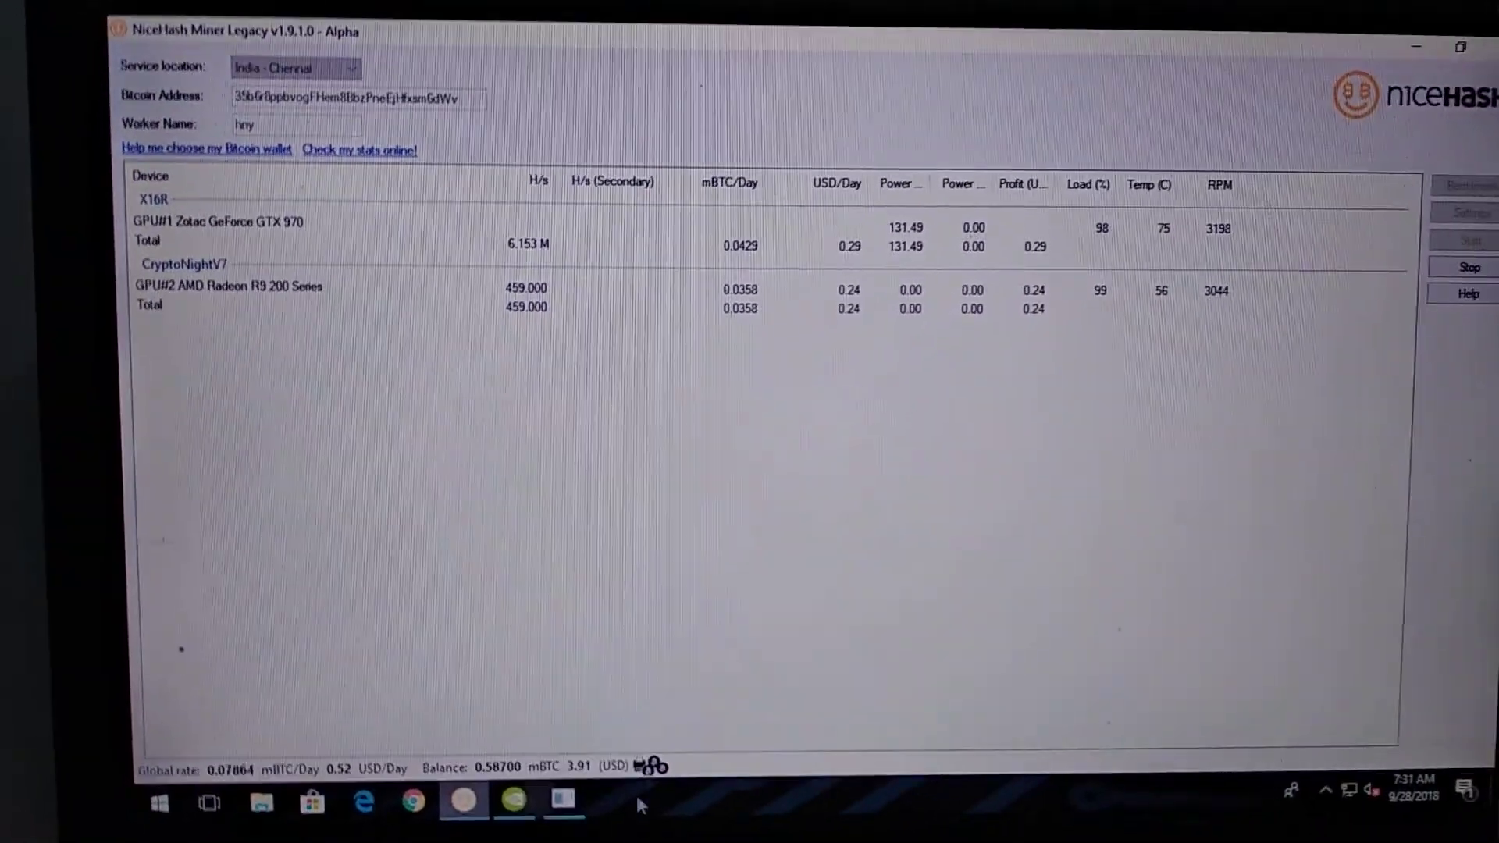
mouse_move(482, 743)
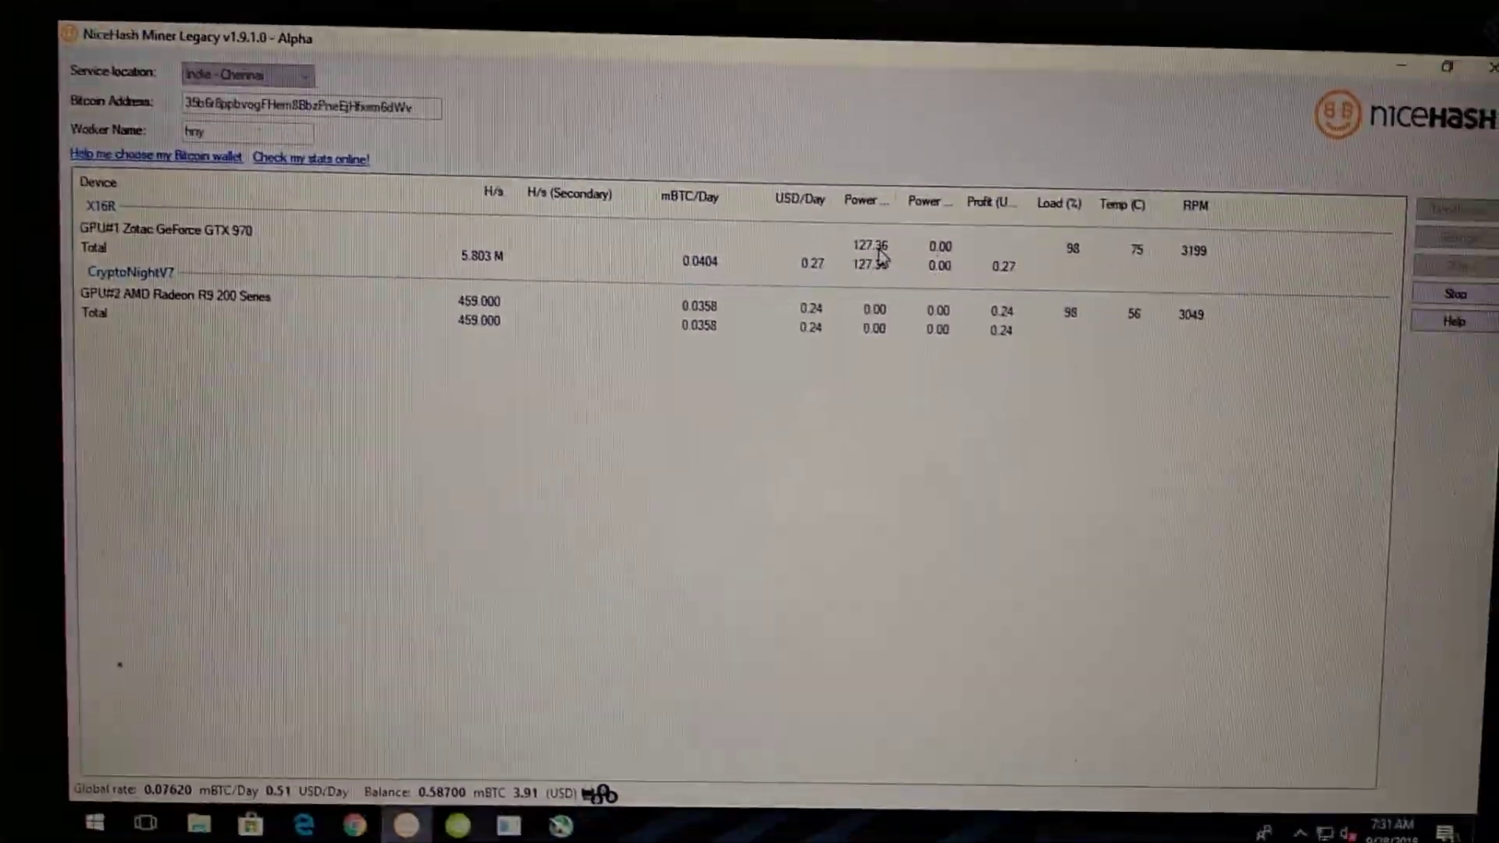
click(190, 280)
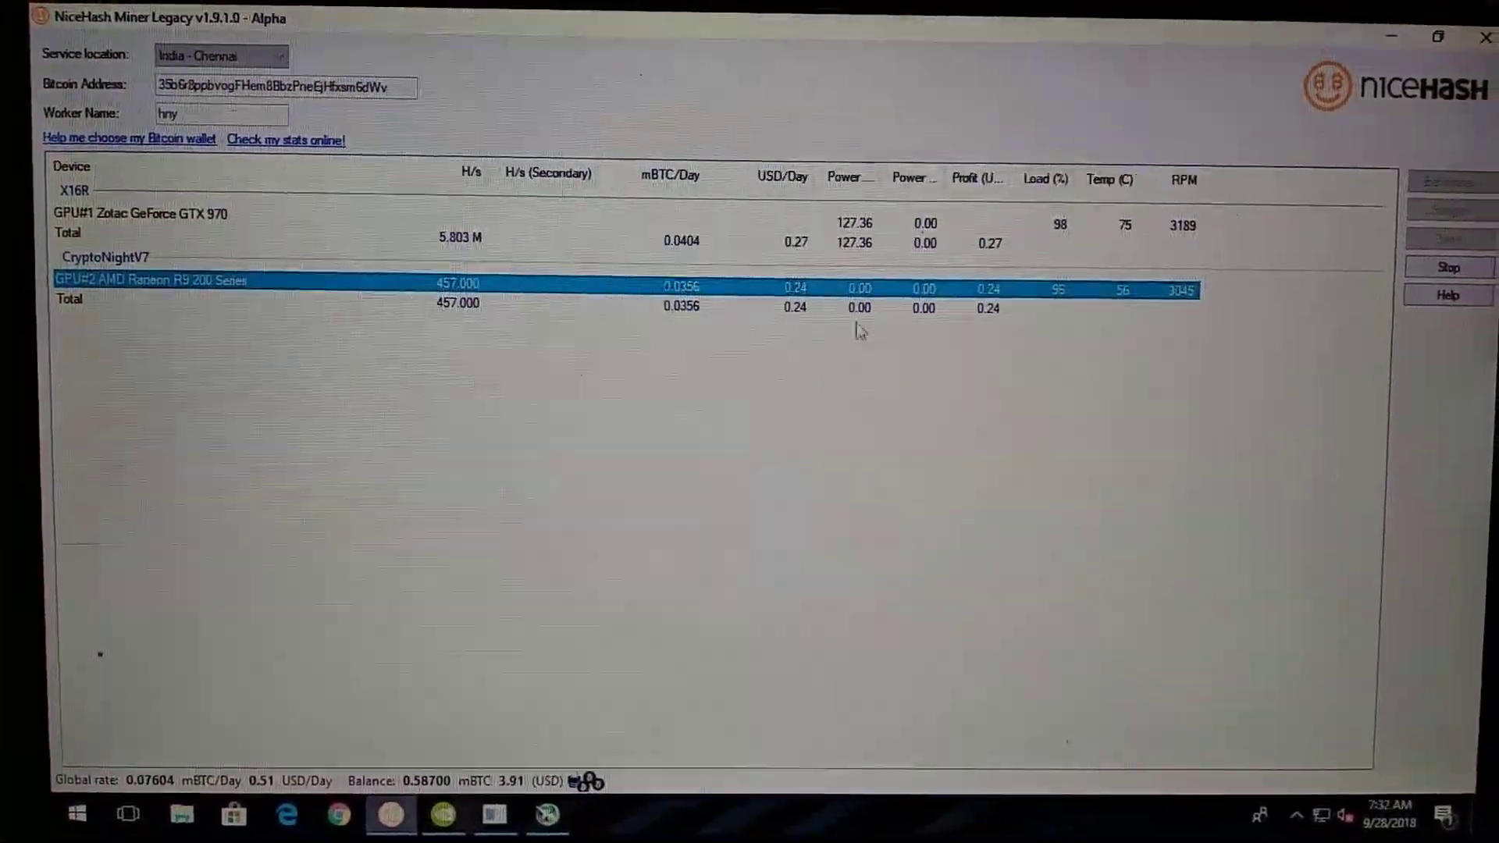